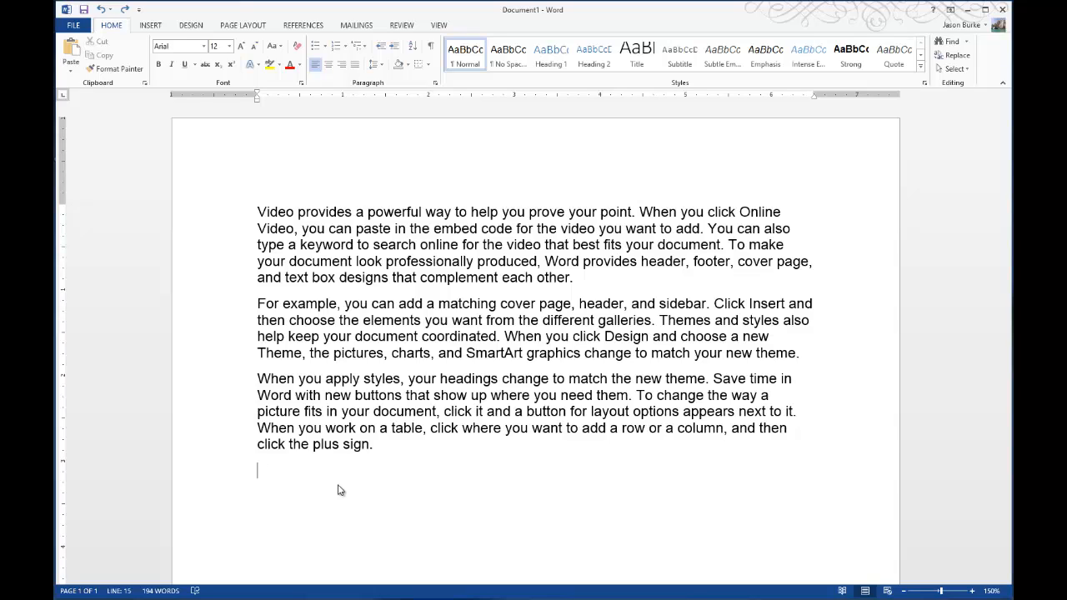
# Try a '-------' line, then reach the Proofing category of Word Options.
pyautogui.write('-------')
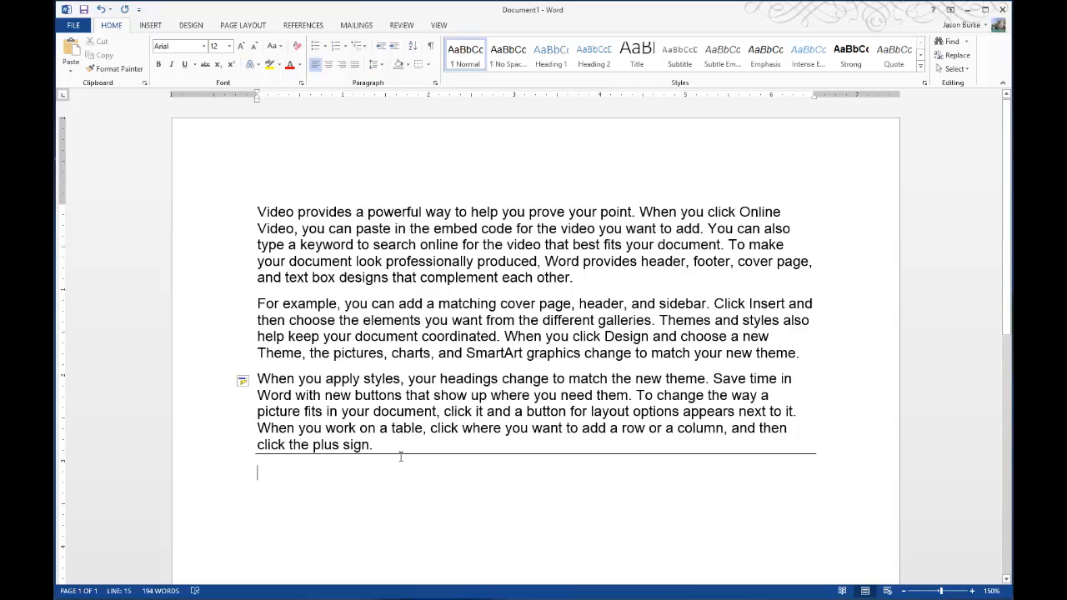
pyautogui.moveTo(500, 540)
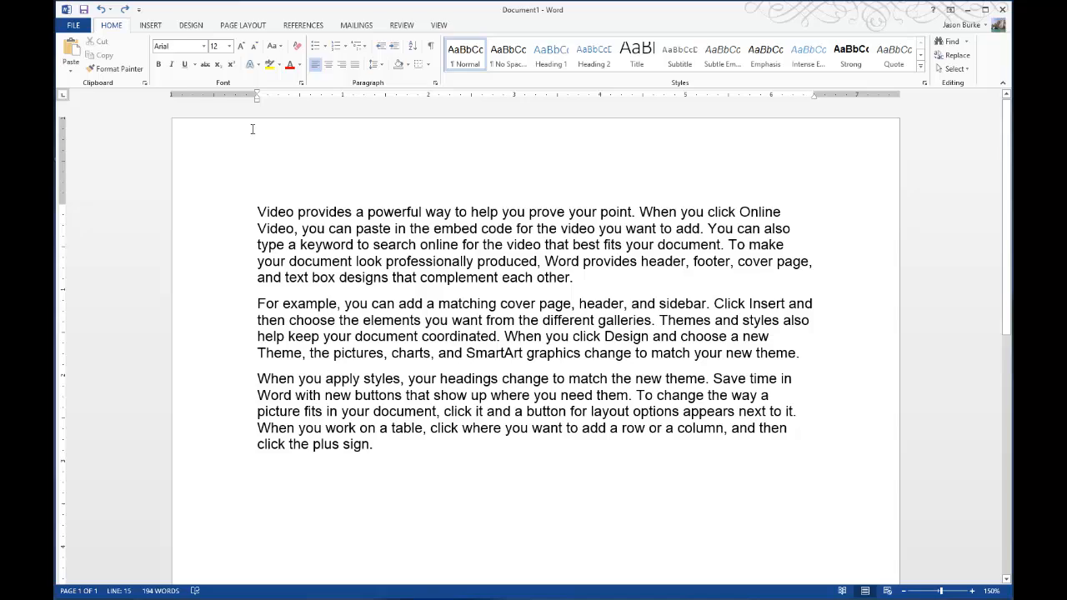
pyautogui.click(74, 25)
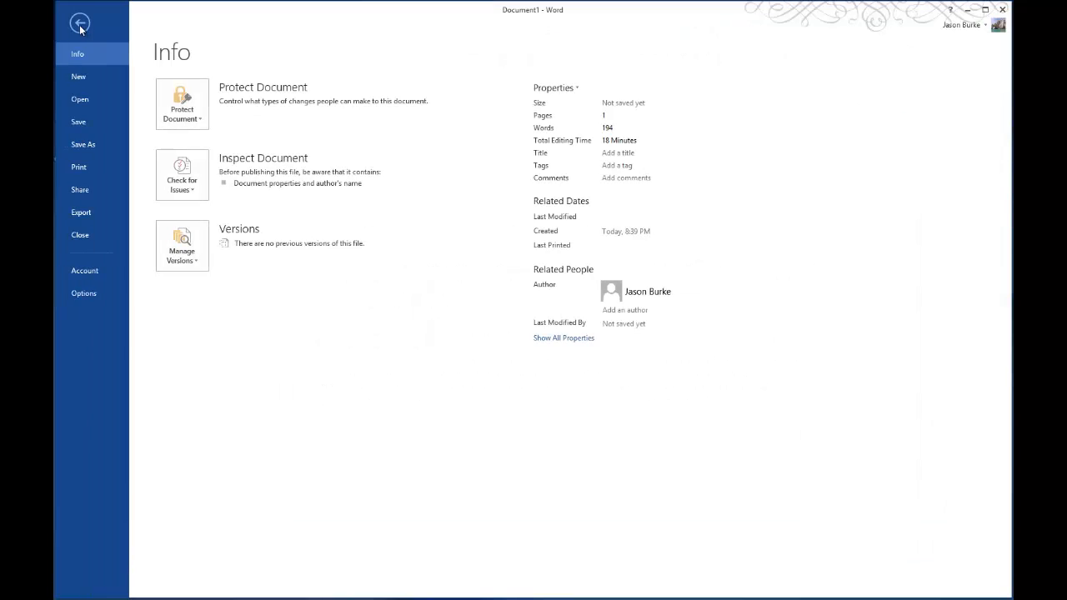
pyautogui.click(80, 24)
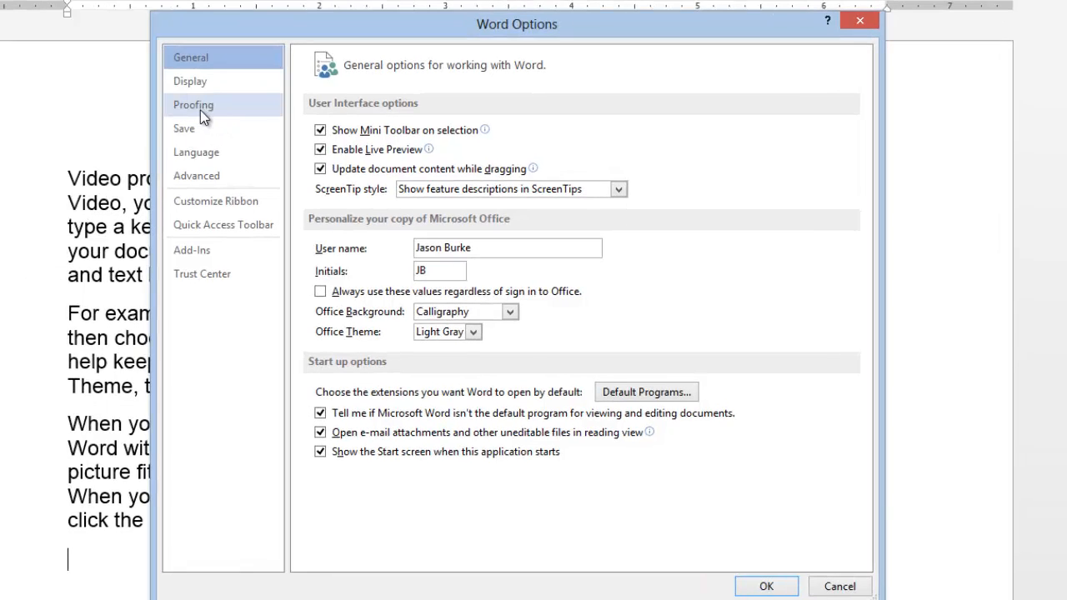
pyautogui.click(194, 103)
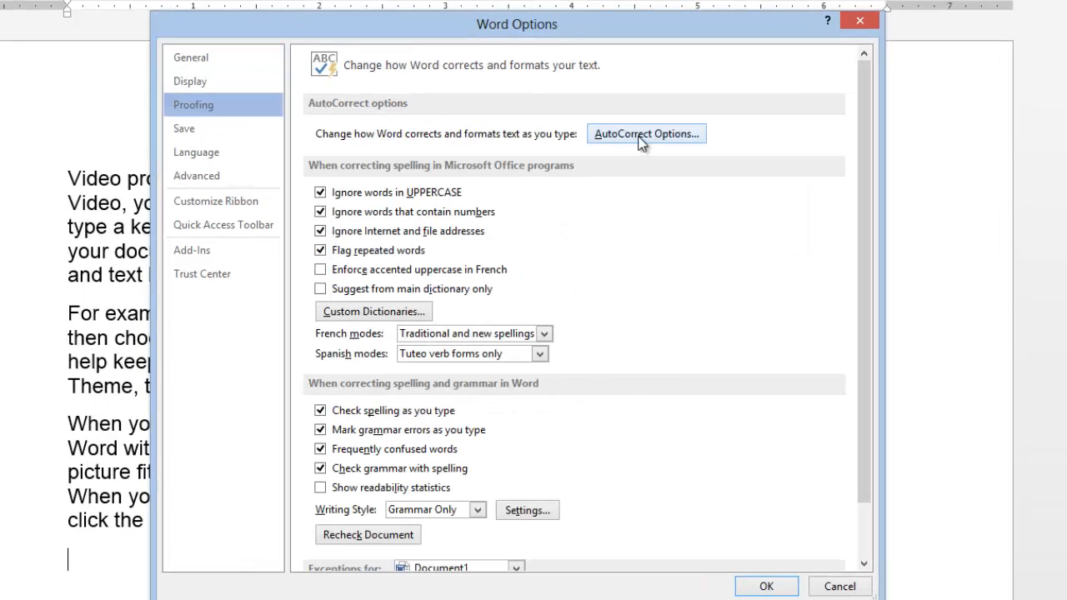
# Uncheck 'Border lines' under AutoFormat As You Type and confirm with OK.
pyautogui.click(646, 134)
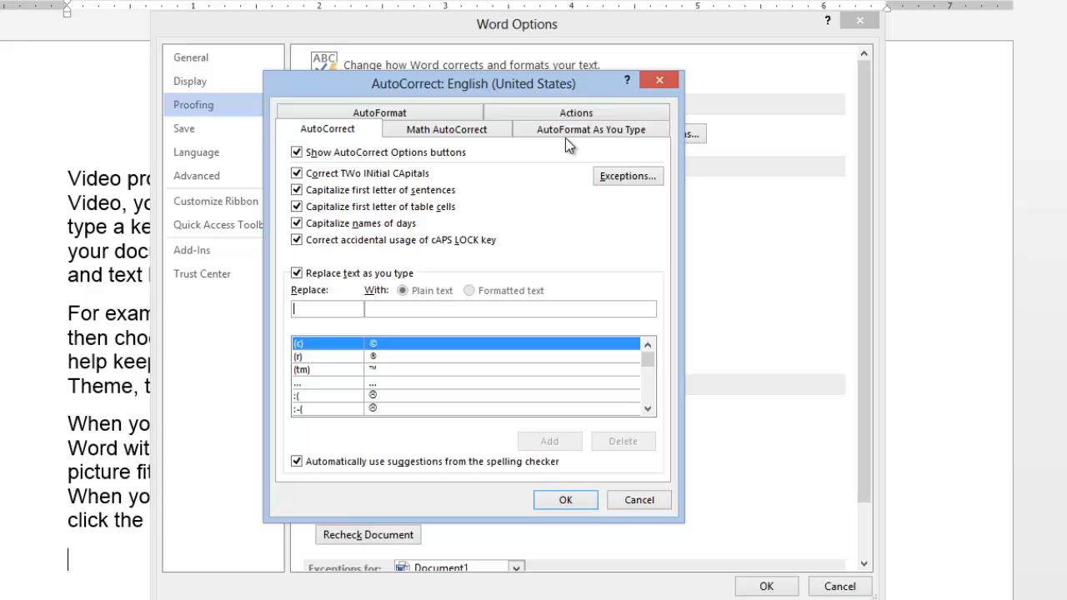
pyautogui.click(592, 130)
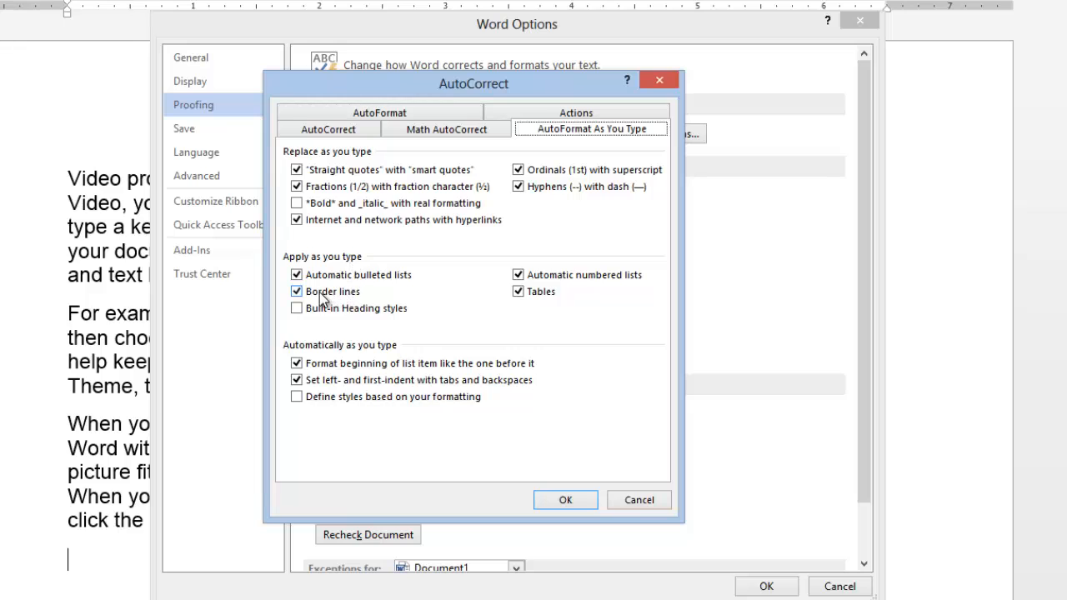
pyautogui.click(297, 290)
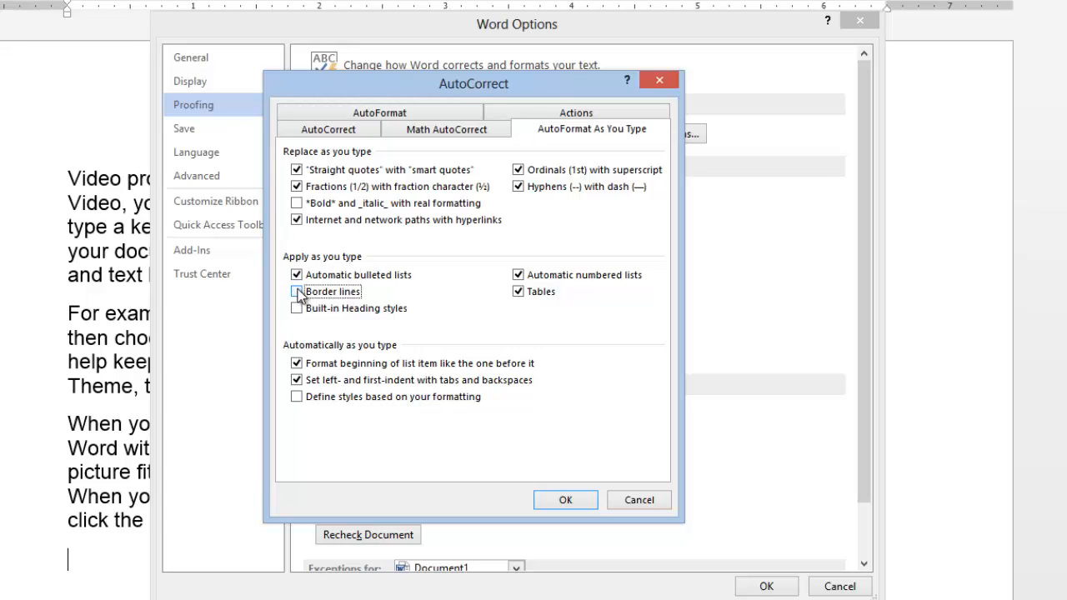
pyautogui.click(564, 501)
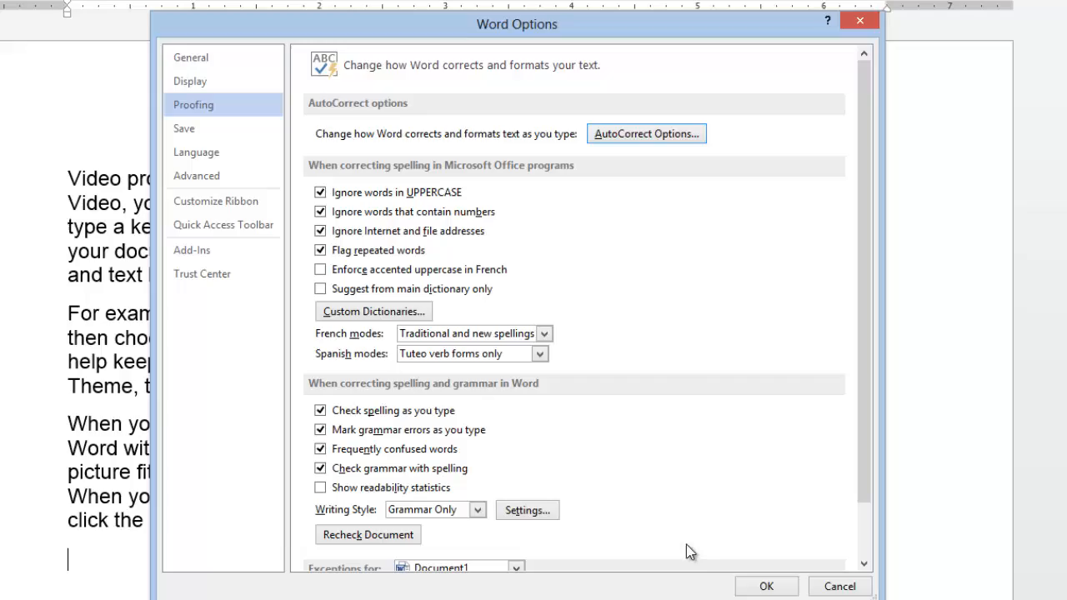